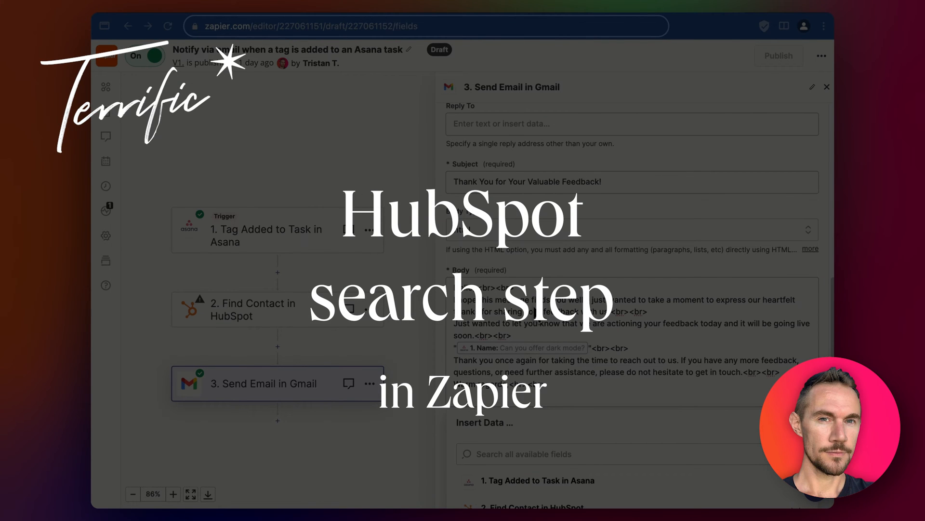
pyautogui.moveTo(248, 236)
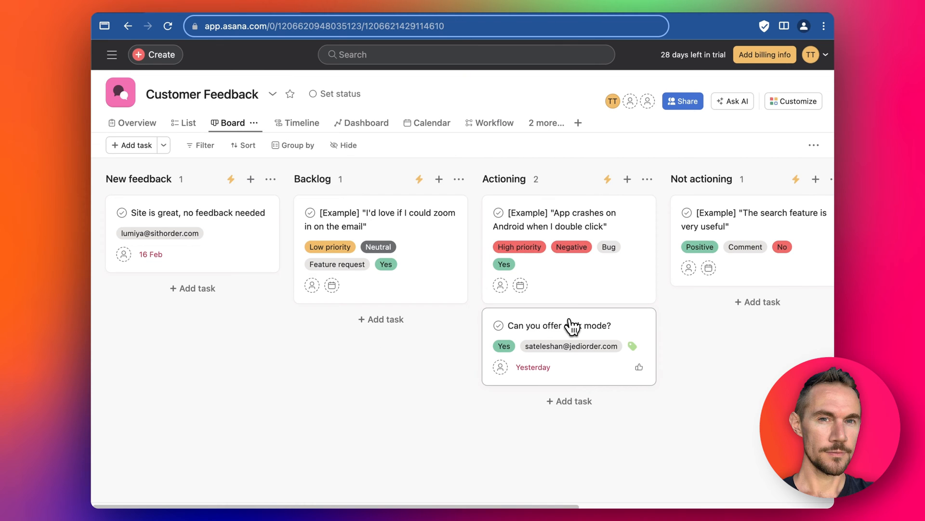
# Open the 'Can you offer dark mode?' Asana task and scroll through its details.
pyautogui.click(551, 325)
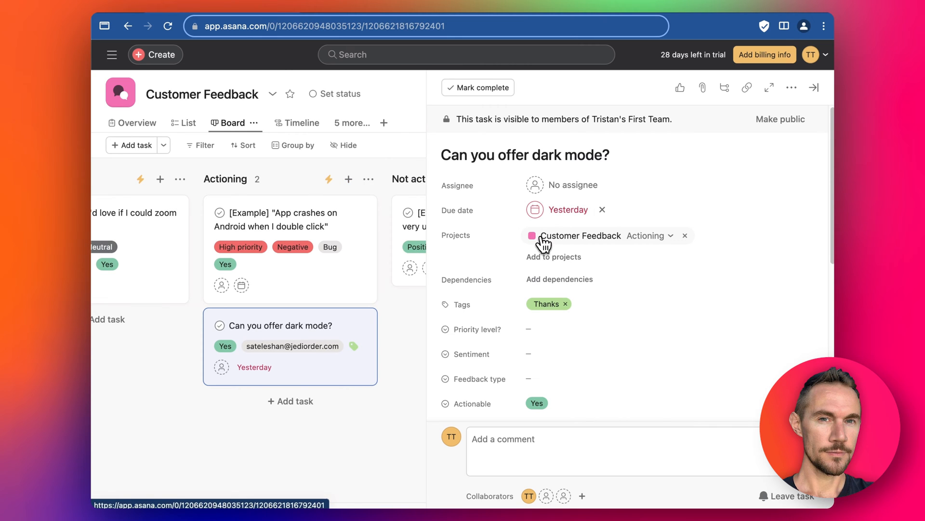
pyautogui.moveTo(225, 264)
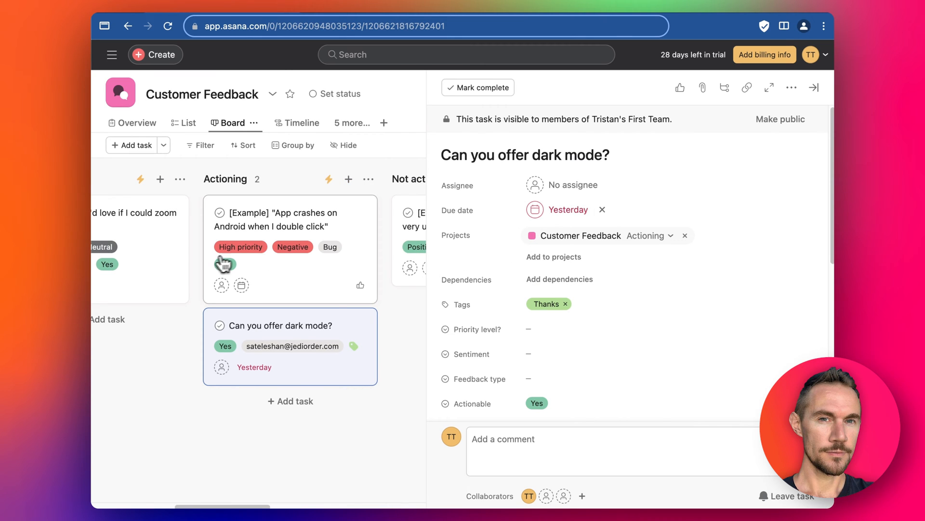
pyautogui.moveTo(266, 288)
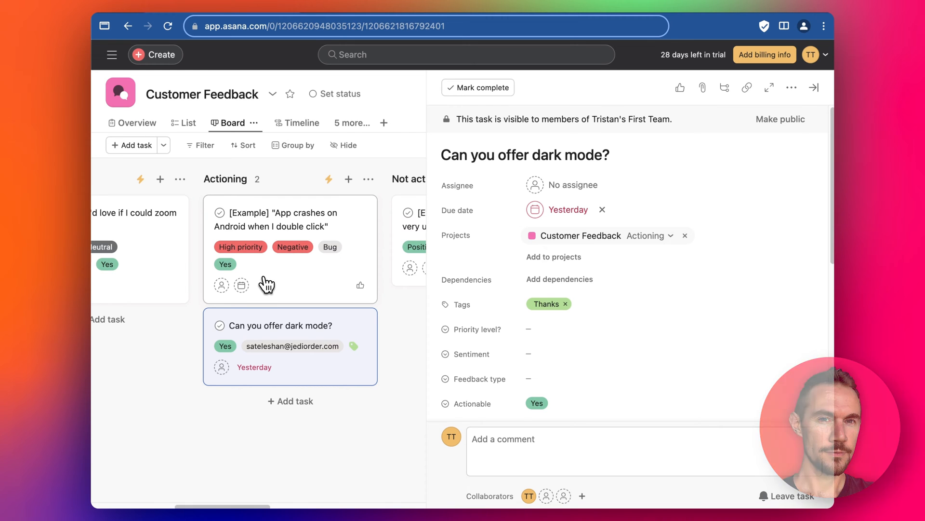
pyautogui.moveTo(276, 282)
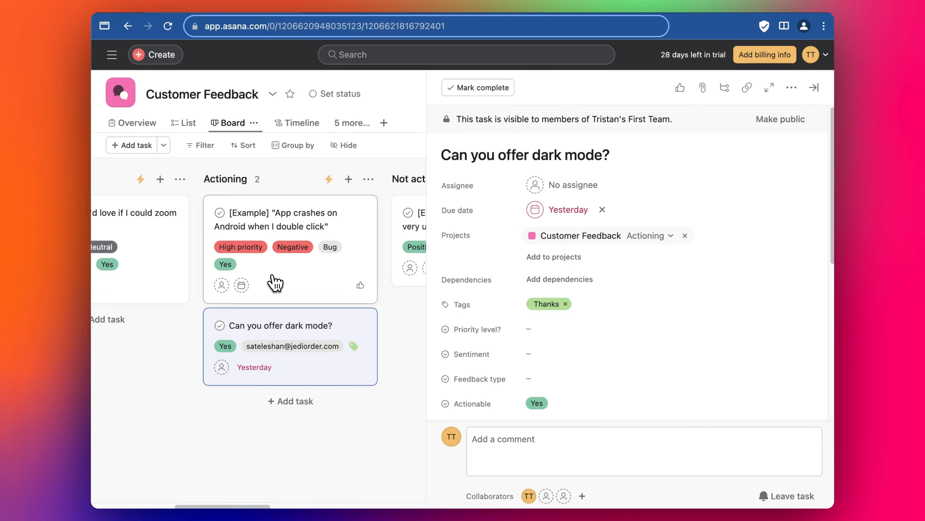
pyautogui.moveTo(279, 335)
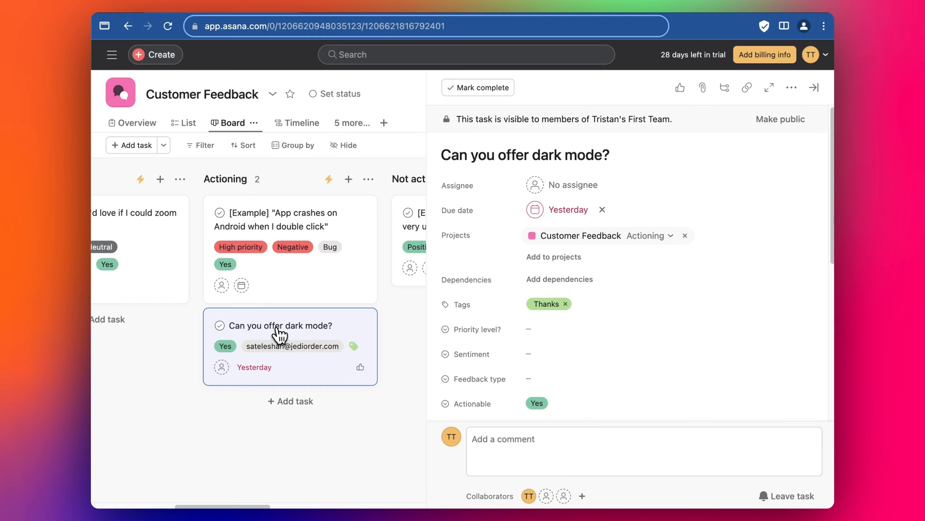
pyautogui.moveTo(310, 331)
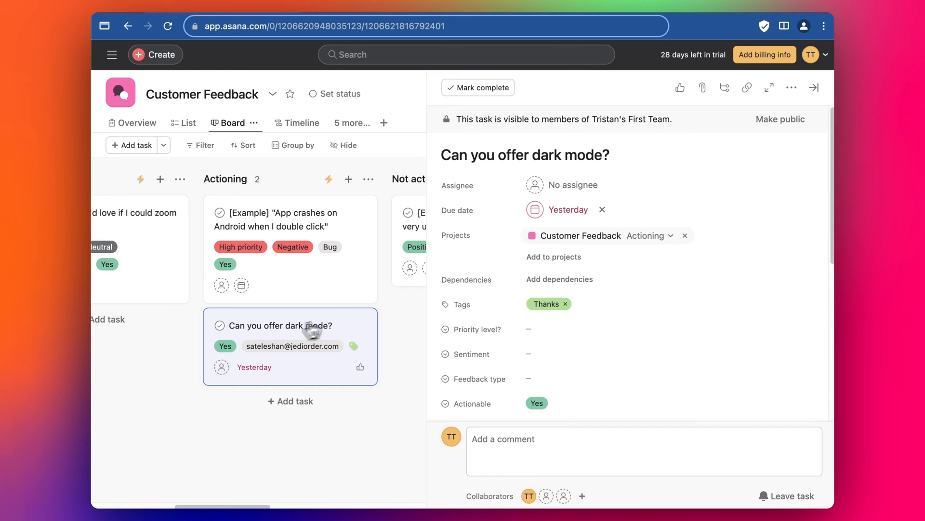
pyautogui.moveTo(249, 124)
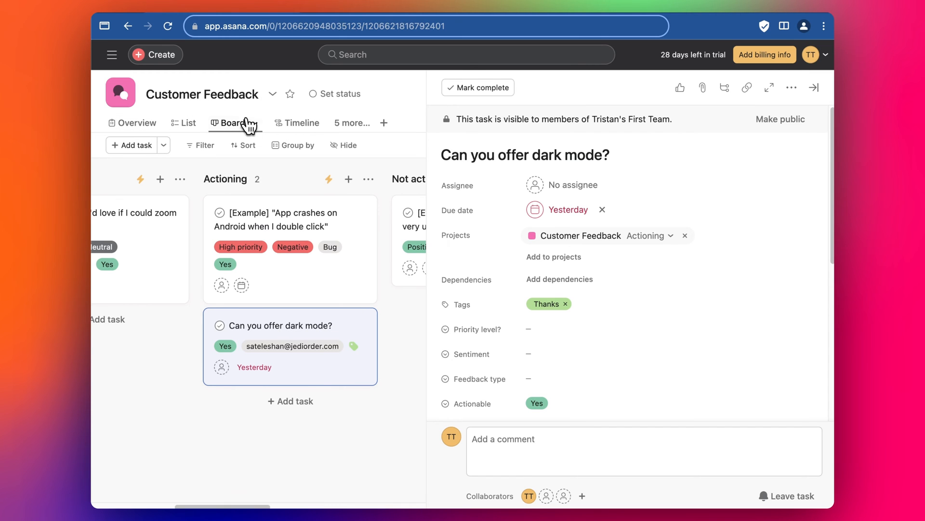
pyautogui.moveTo(576, 269)
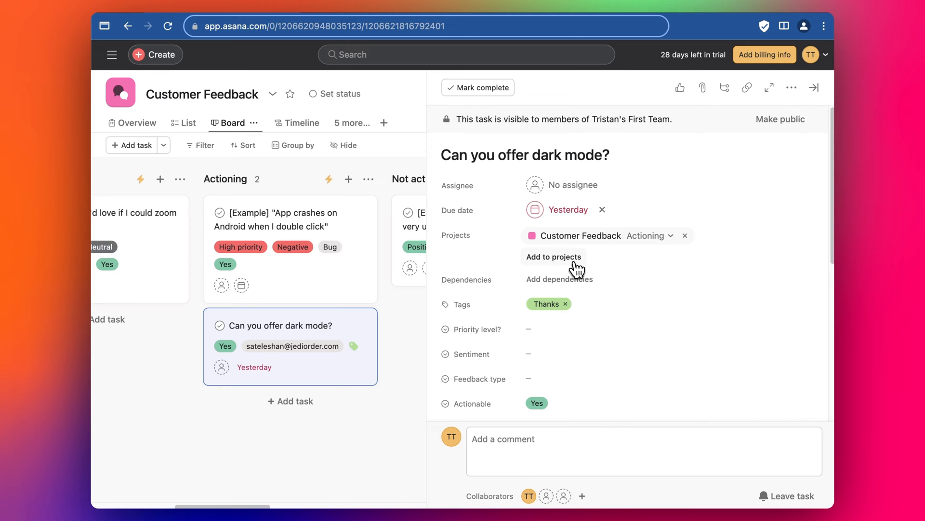
pyautogui.scroll(-3)
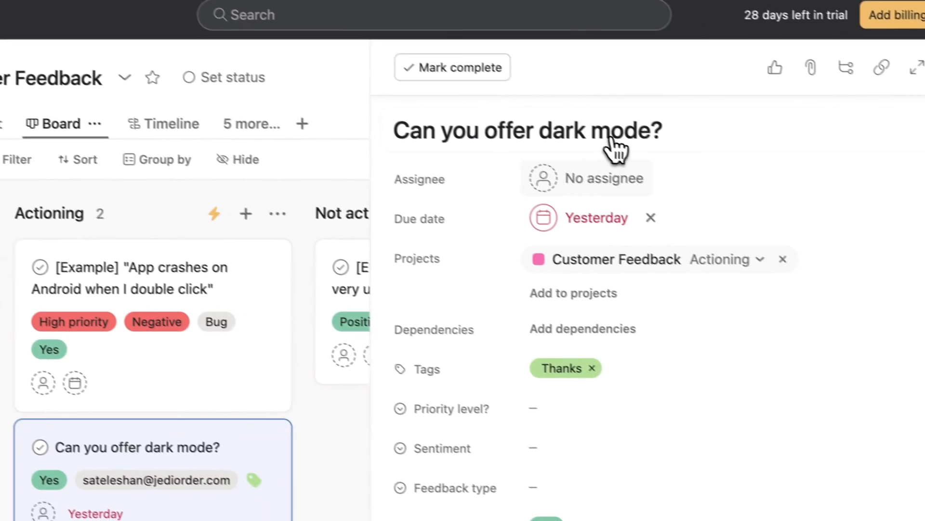
pyautogui.scroll(-3)
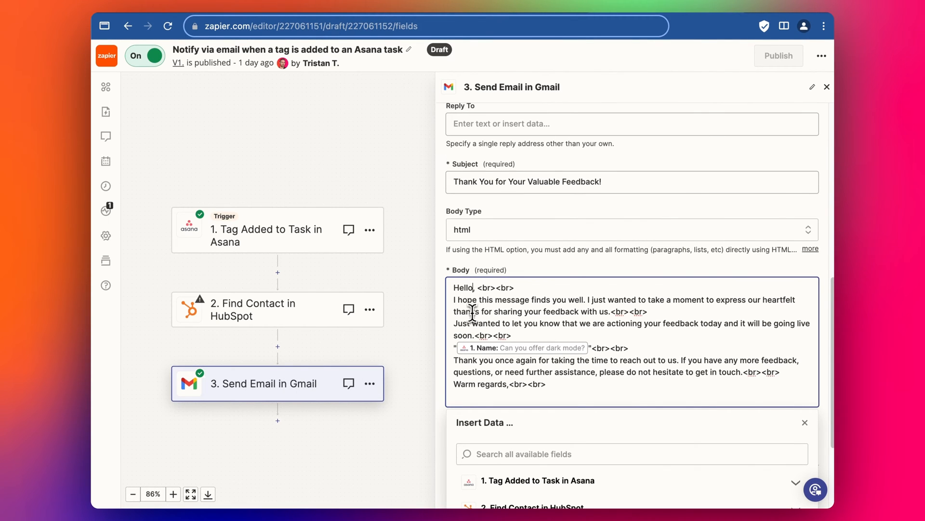
pyautogui.moveTo(504, 13)
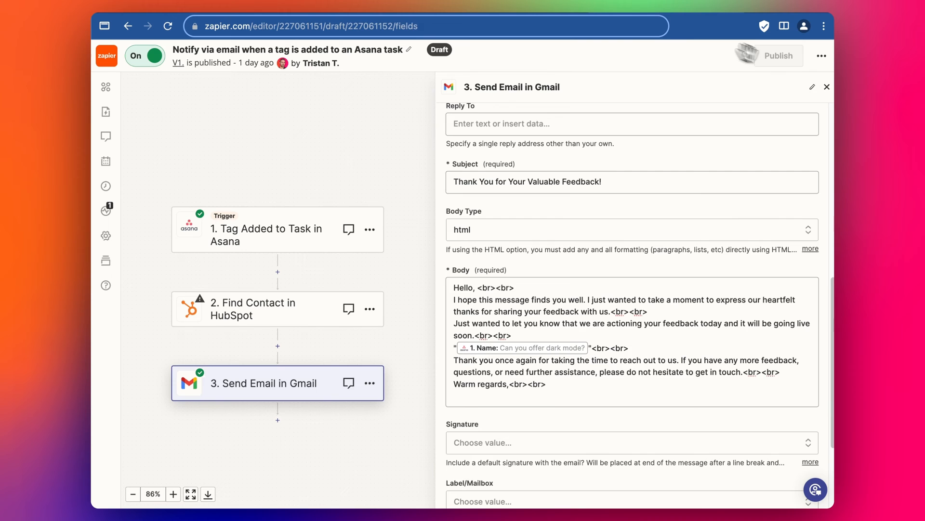
# Close the Send Email in Gmail step panel.
pyautogui.click(827, 87)
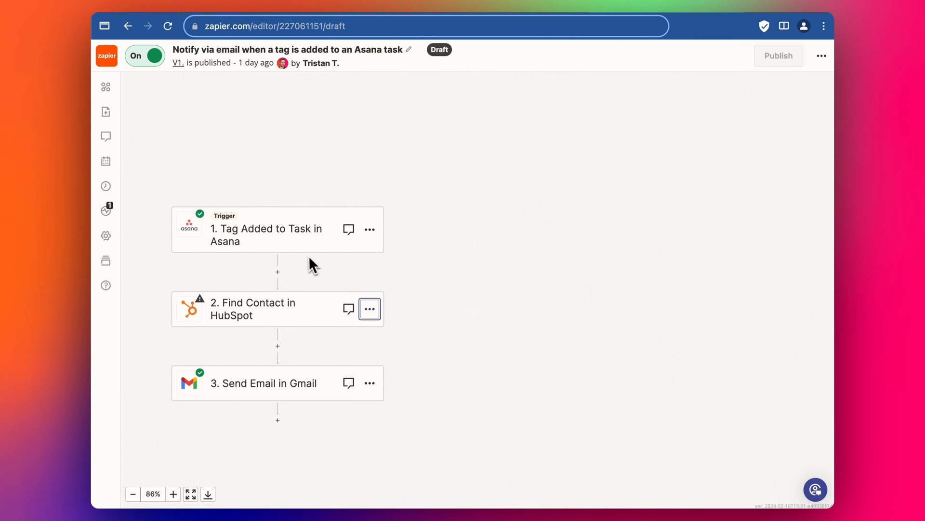
pyautogui.moveTo(247, 233)
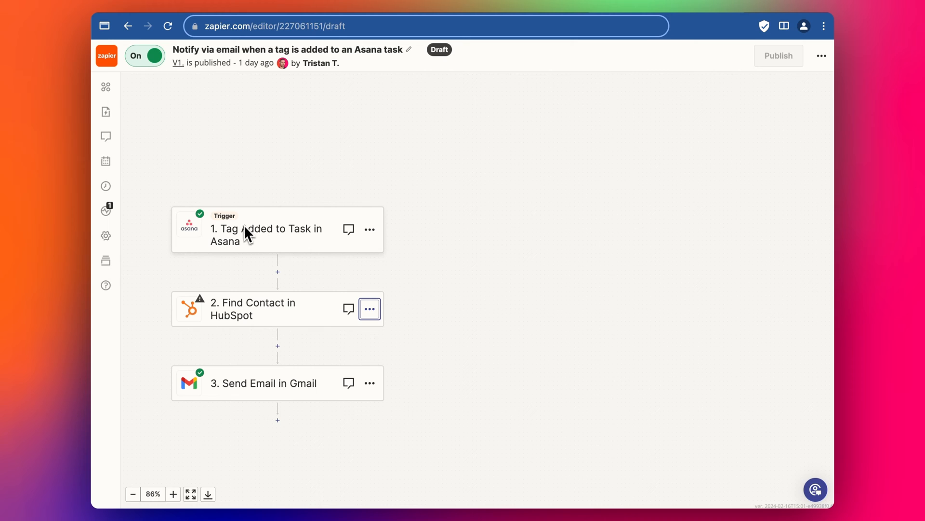
pyautogui.moveTo(376, 258)
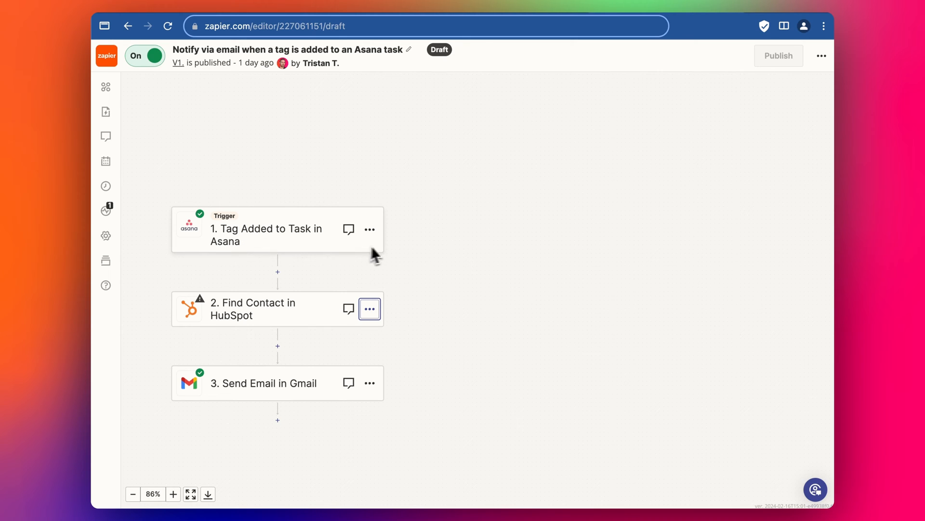
pyautogui.moveTo(269, 399)
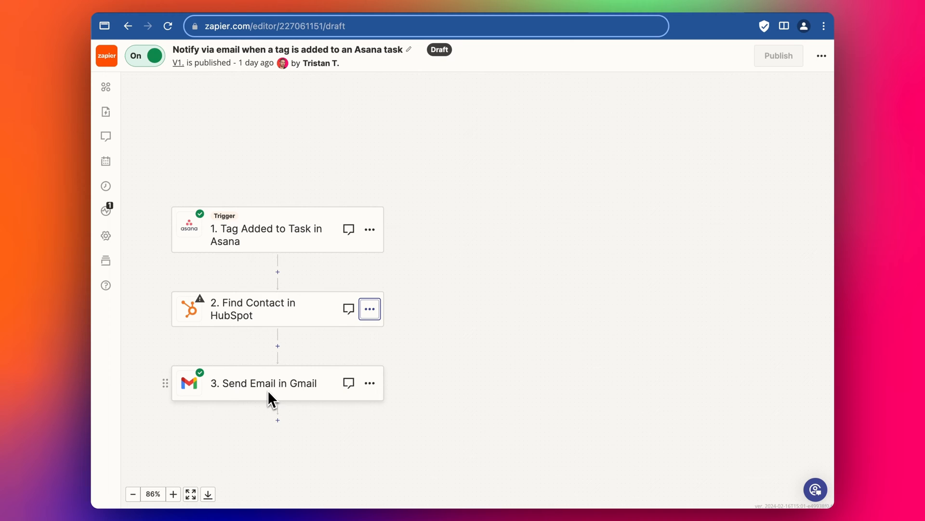
# Delete the Find Contact in HubSpot step and add a new action step.
pyautogui.click(368, 308)
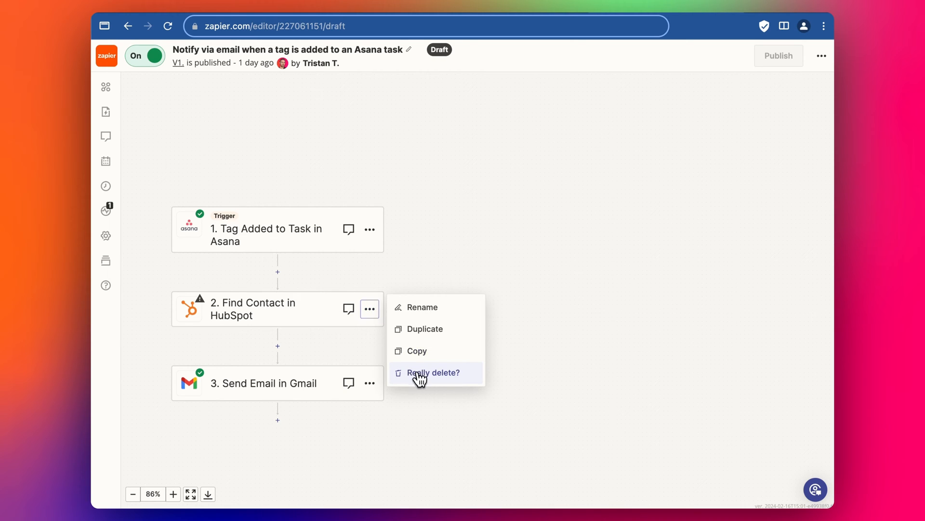
pyautogui.click(434, 372)
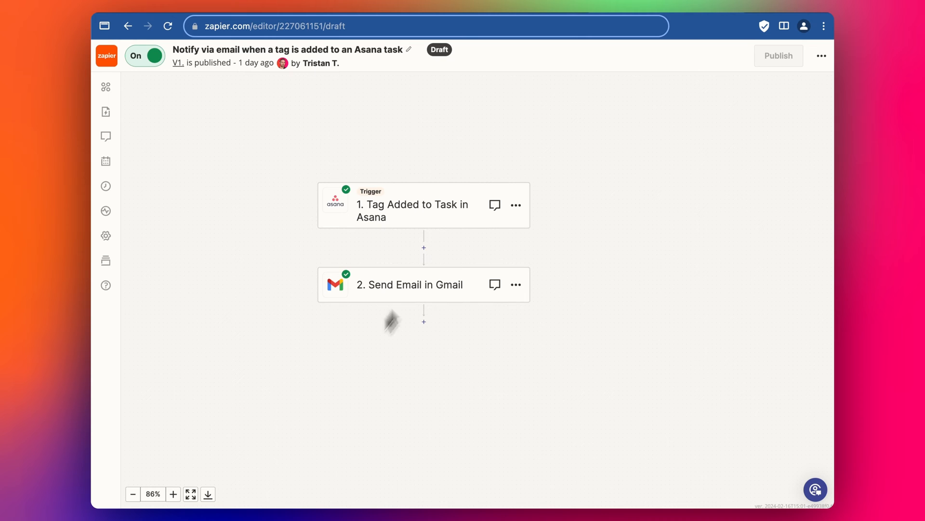
pyautogui.click(423, 322)
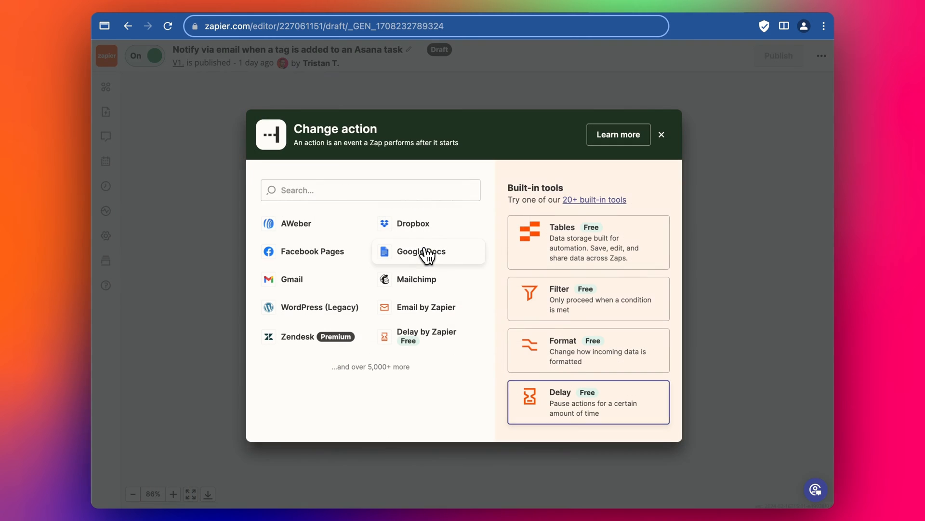
# Search for HubSpot as the new action's app and open its settings.
pyautogui.click(370, 189)
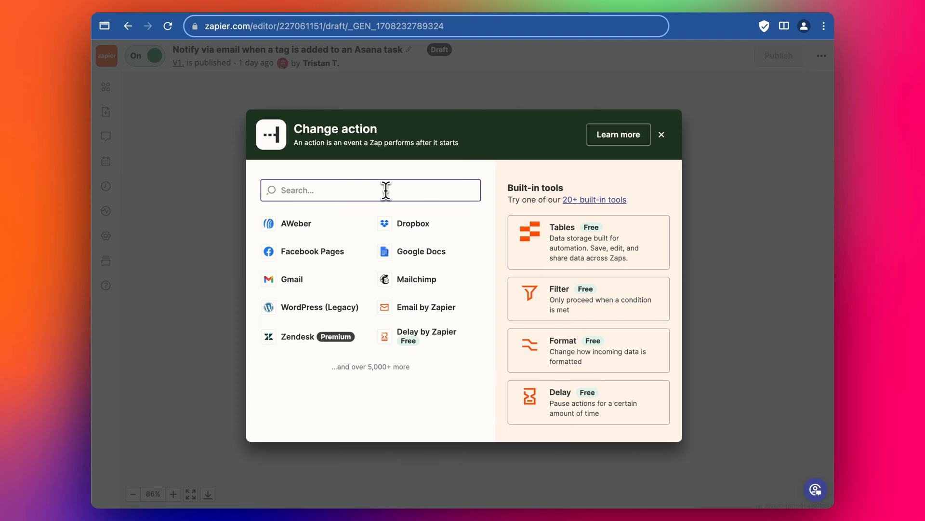
pyautogui.write('Hubs')
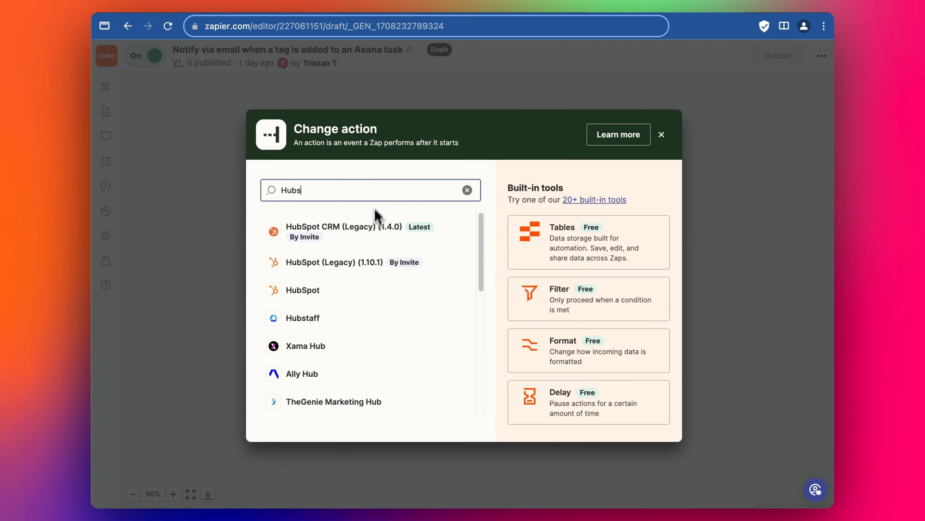
pyautogui.click(301, 290)
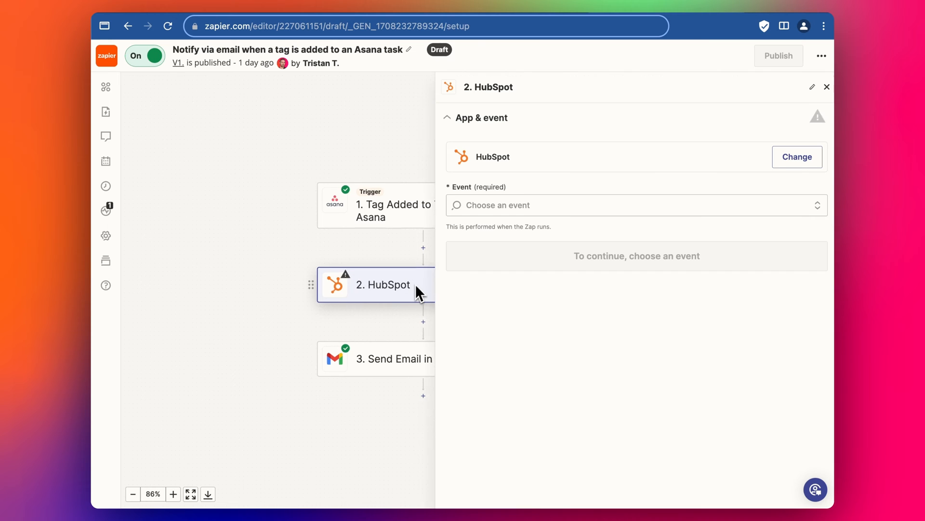
# Set the HubSpot event to Find Contact and connect the HubSpot account.
pyautogui.click(590, 204)
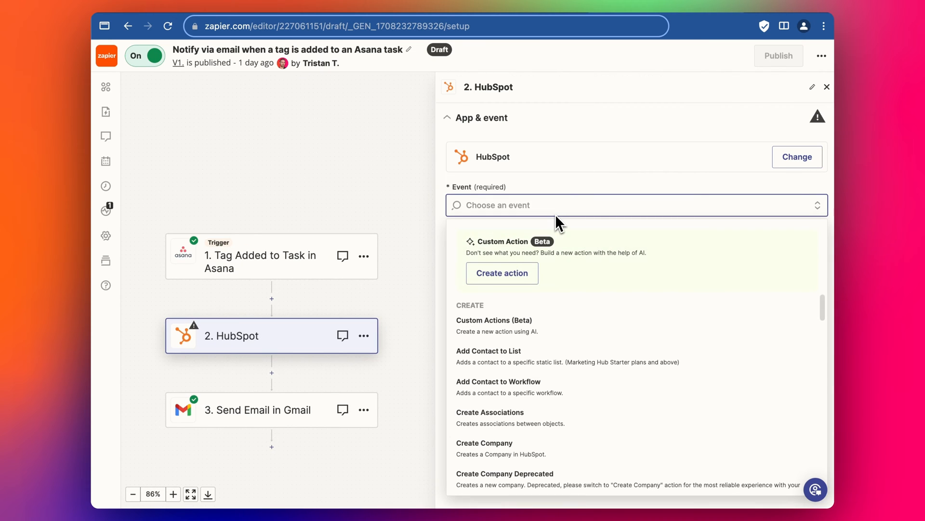
pyautogui.write('find')
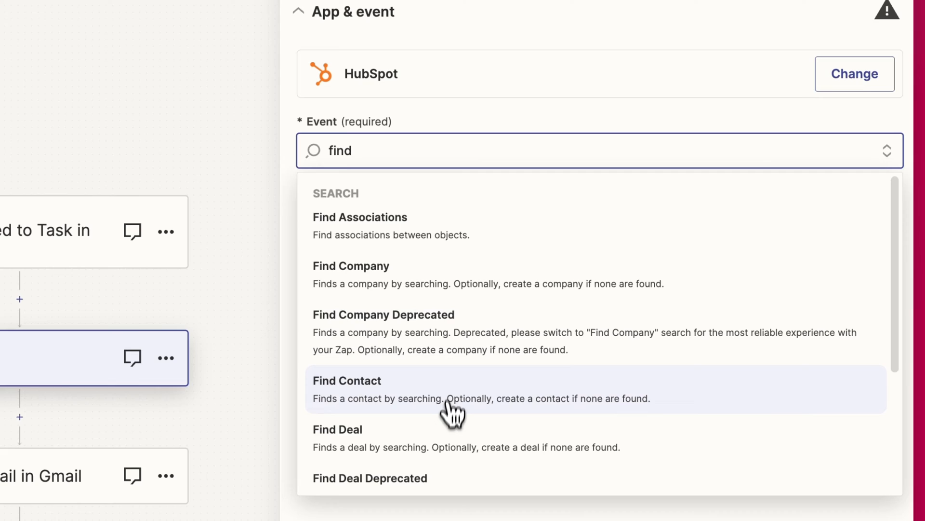
pyautogui.click(347, 380)
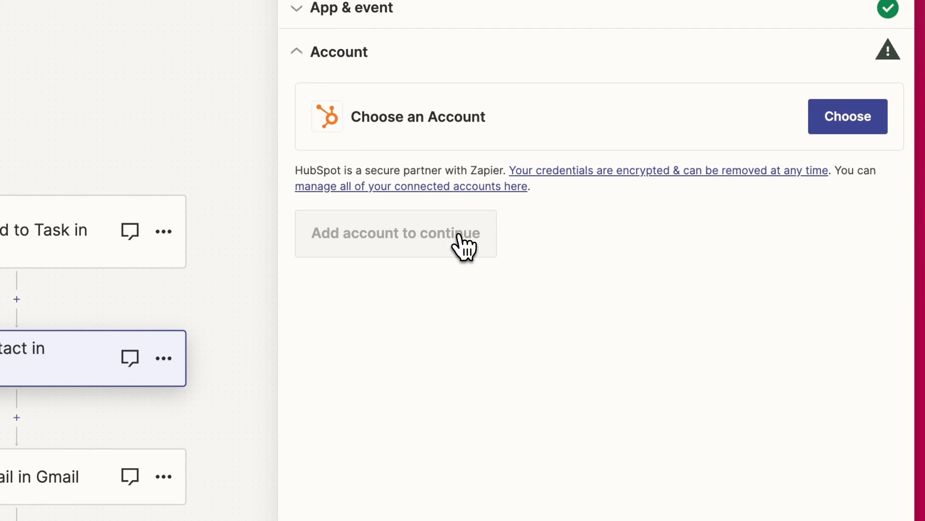
pyautogui.click(847, 115)
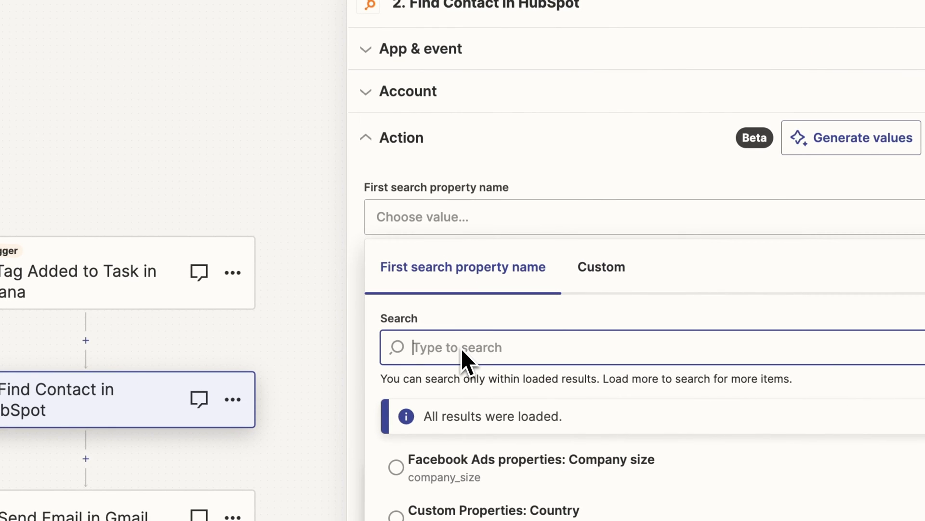
# Select 'Contact information: Email' as the first search property name.
pyautogui.write('Contact information: email')
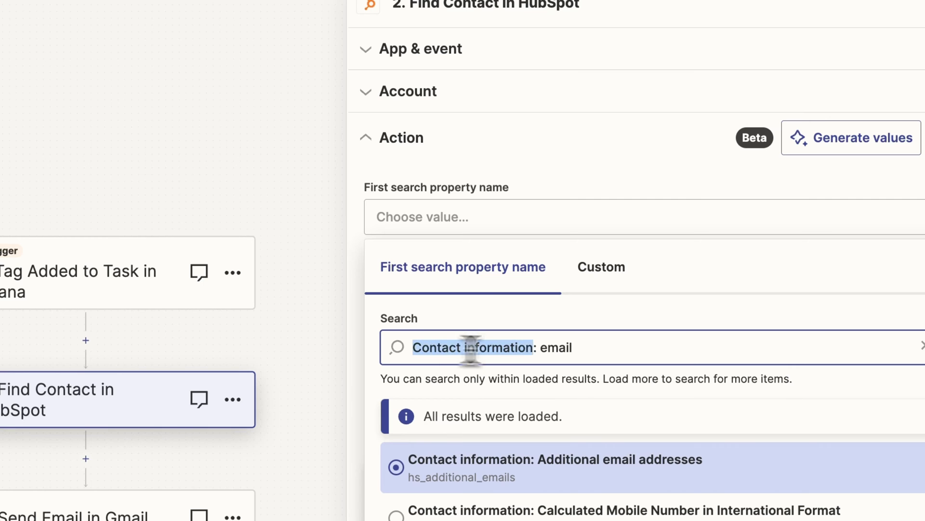
pyautogui.scroll(-3)
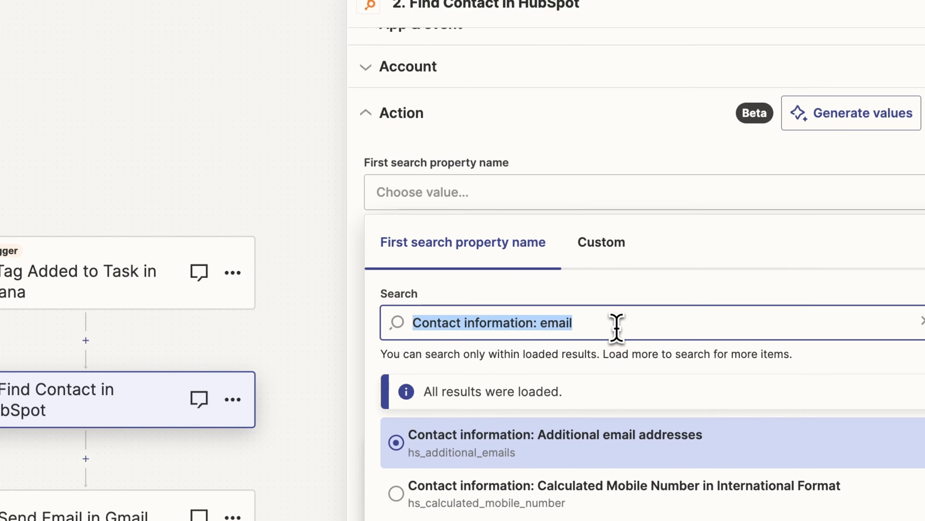
pyautogui.scroll(-3)
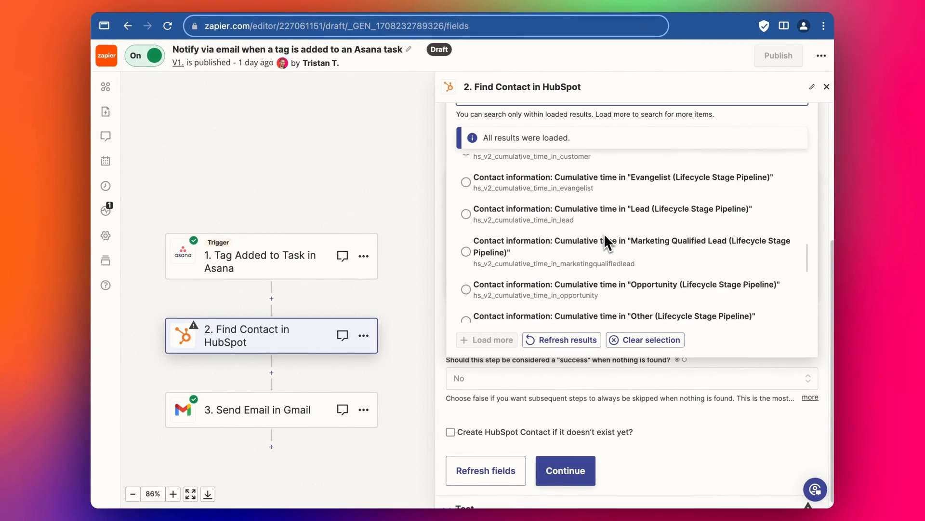
pyautogui.scroll(-3)
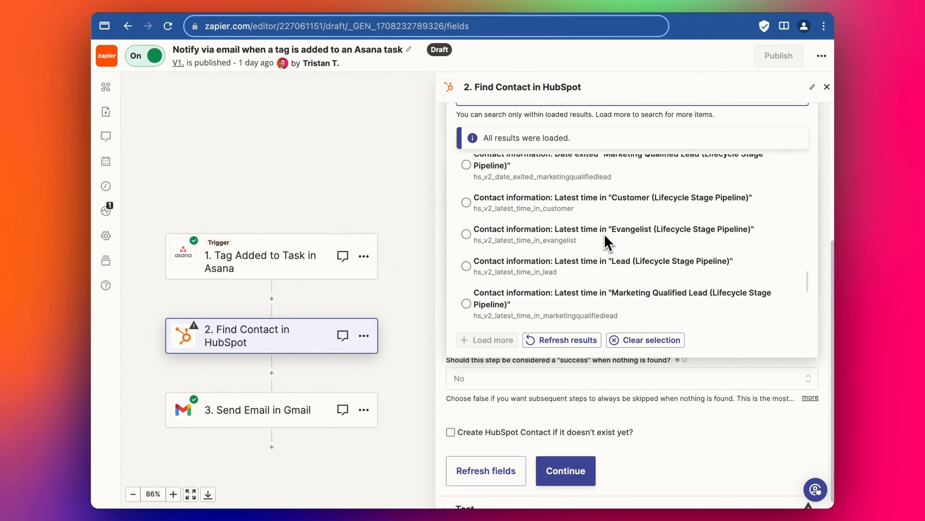
pyautogui.scroll(3)
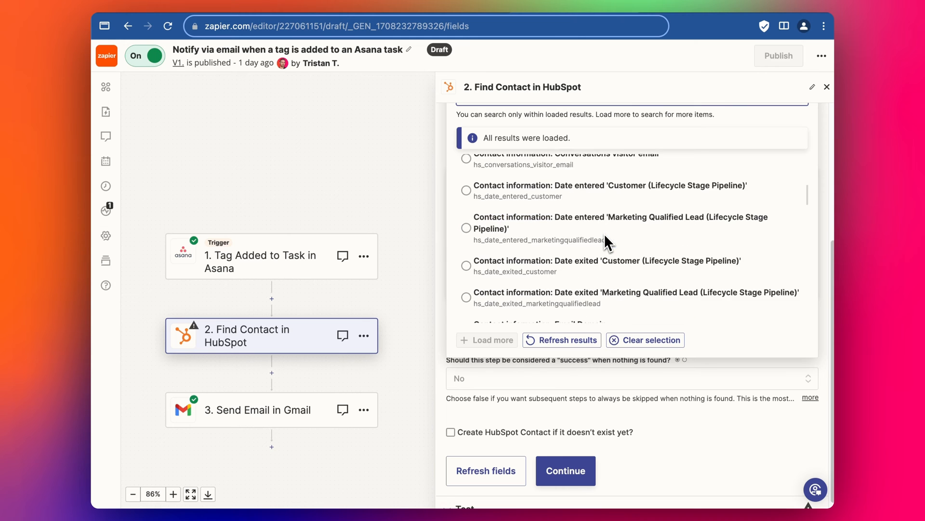
pyautogui.scroll(-3)
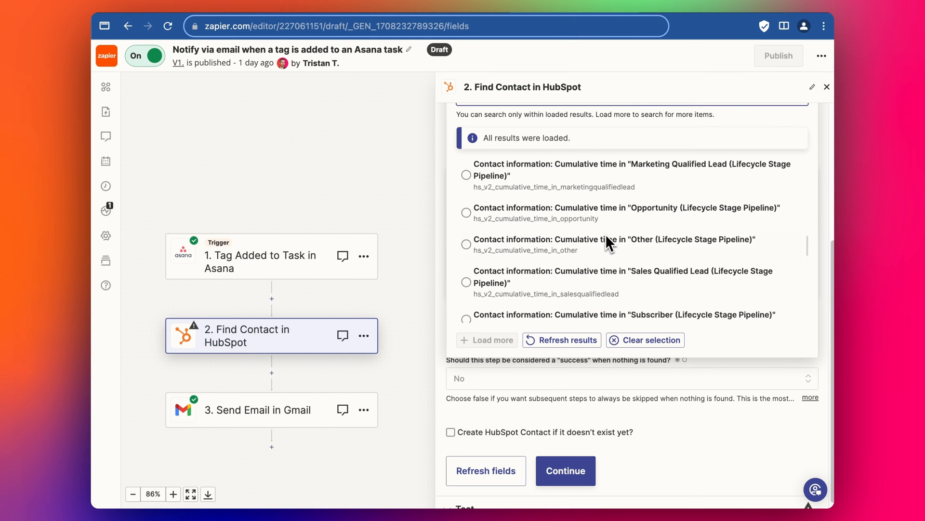
pyautogui.scroll(3)
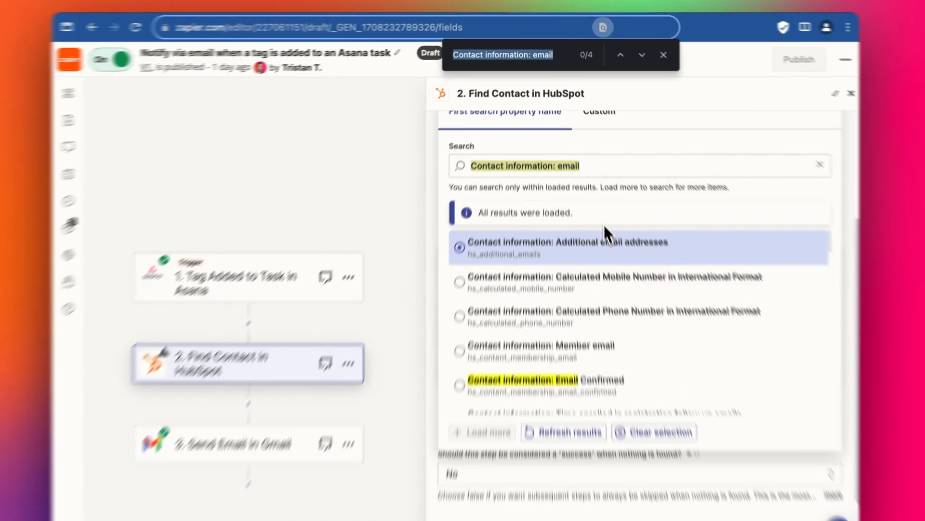
pyautogui.click(642, 55)
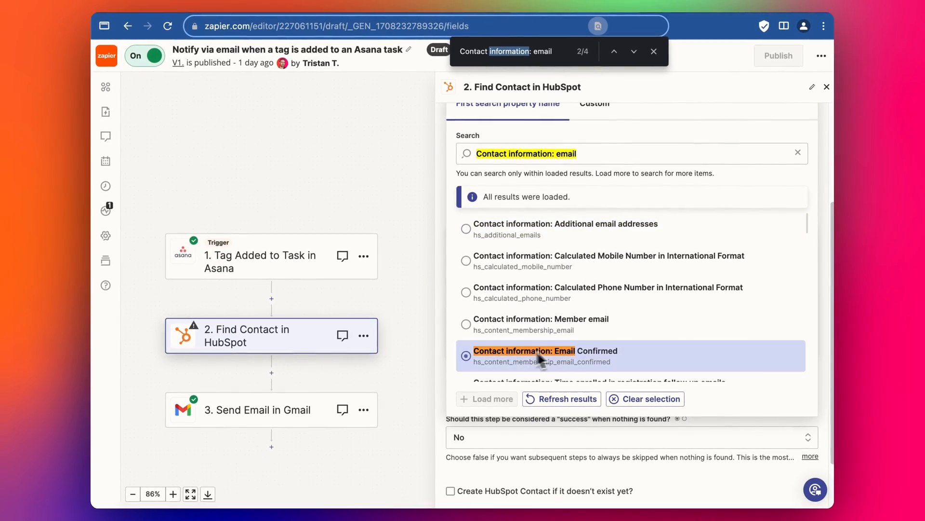
pyautogui.click(634, 51)
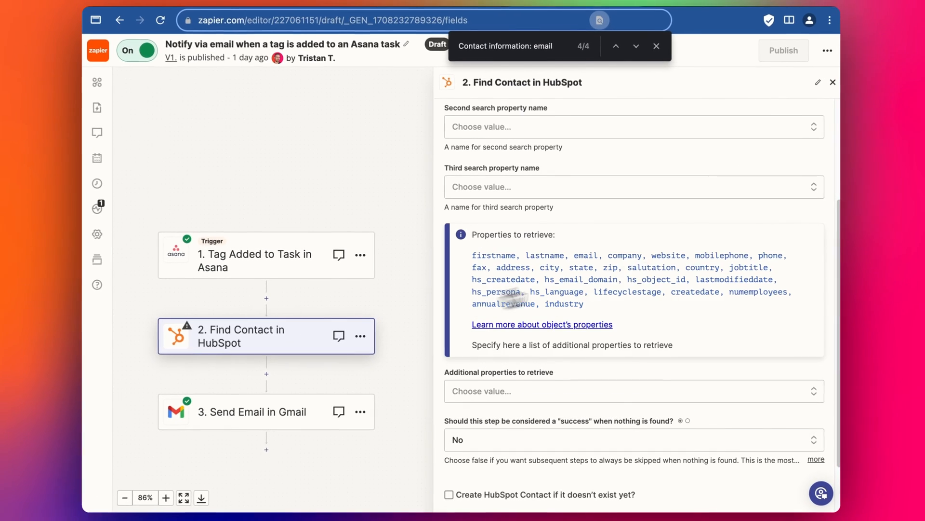
pyautogui.scroll(3)
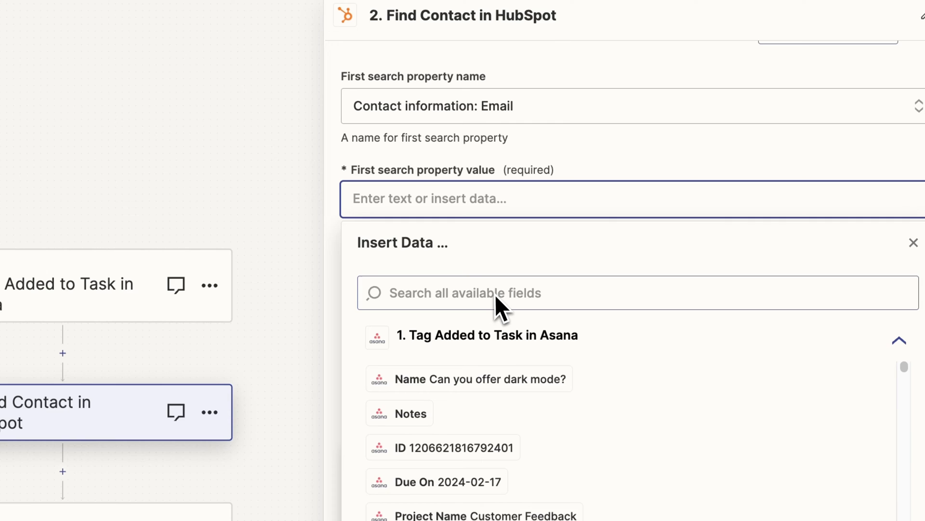
pyautogui.scroll(-3)
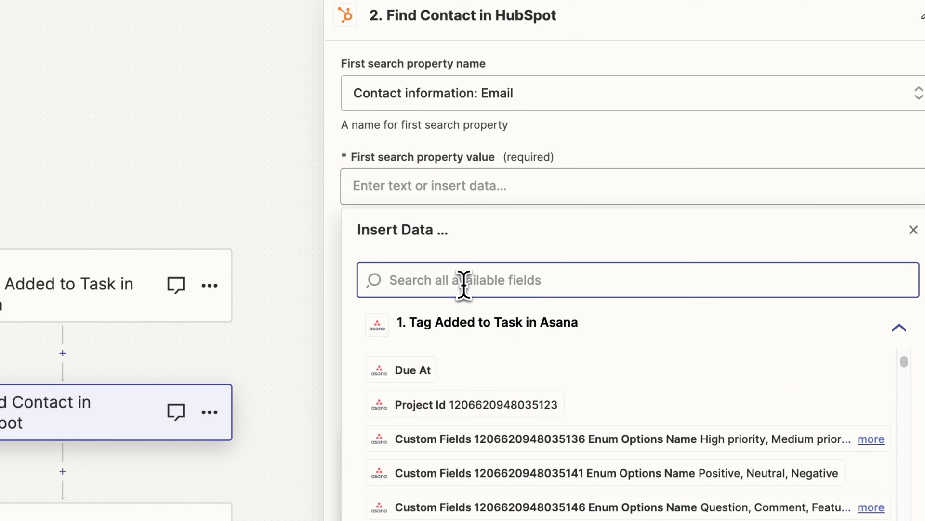
pyautogui.write('@')
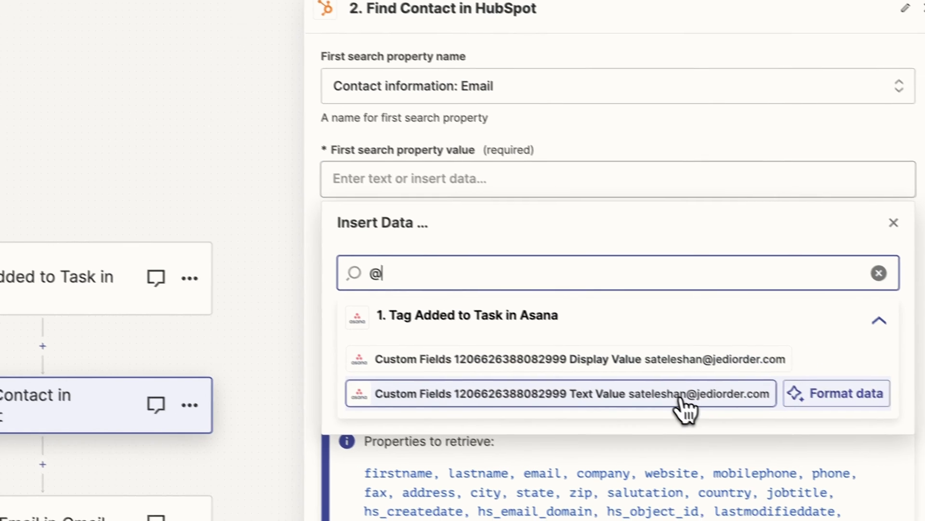
pyautogui.click(560, 394)
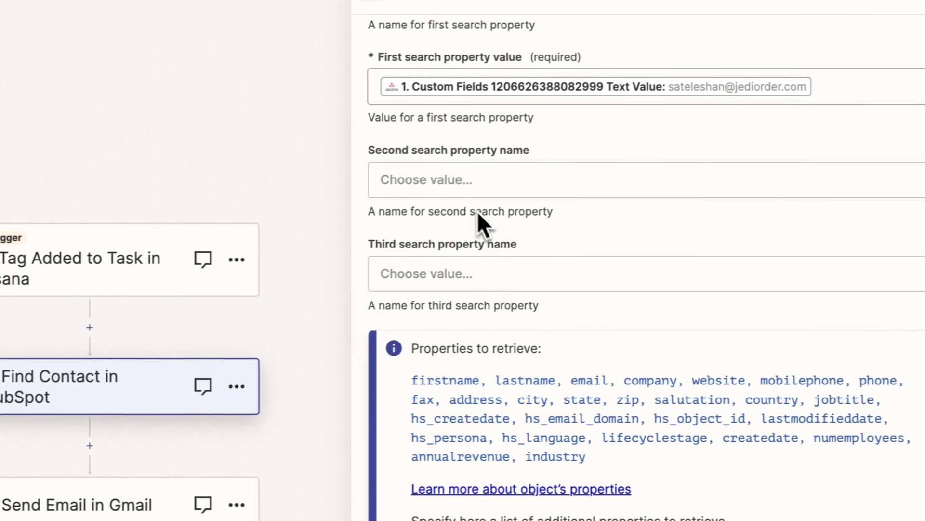
pyautogui.scroll(-3)
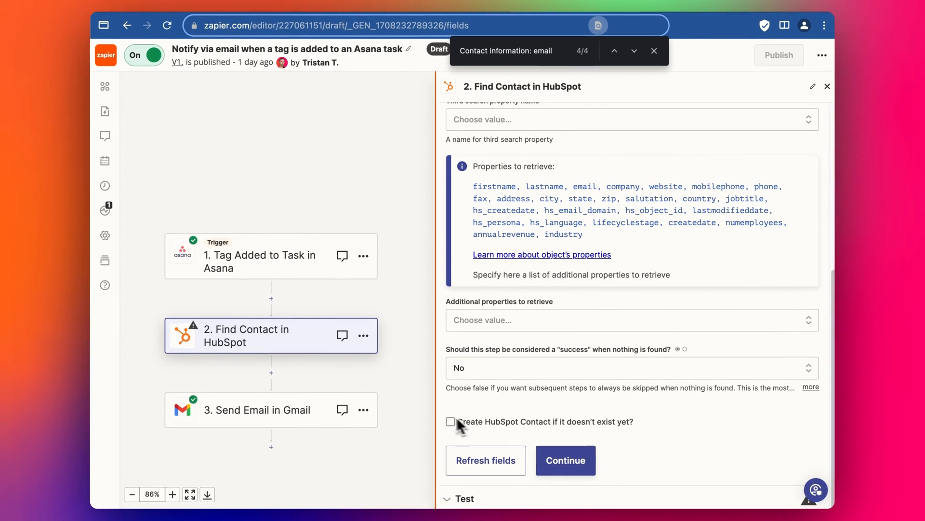
pyautogui.moveTo(565, 460)
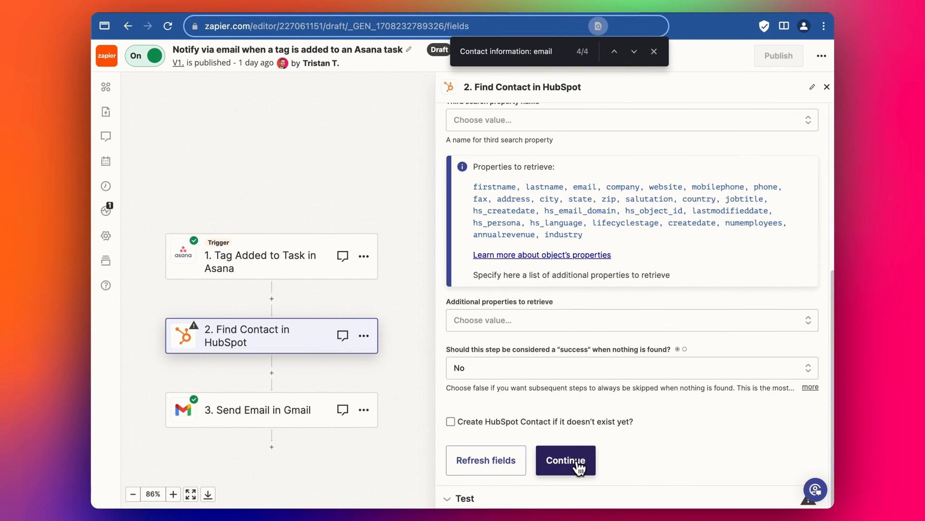
# Continue and test the HubSpot step, reviewing the returned Jedi Order contact.
pyautogui.click(564, 459)
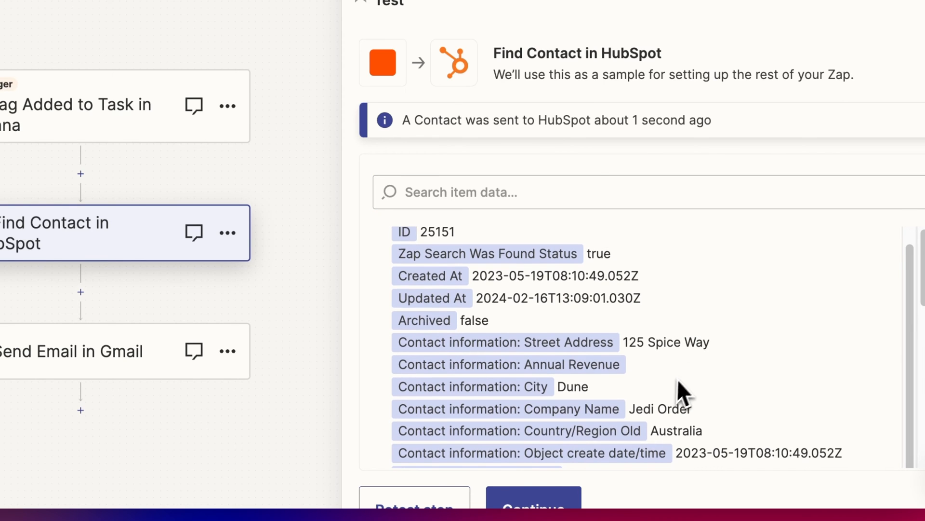
pyautogui.scroll(-3)
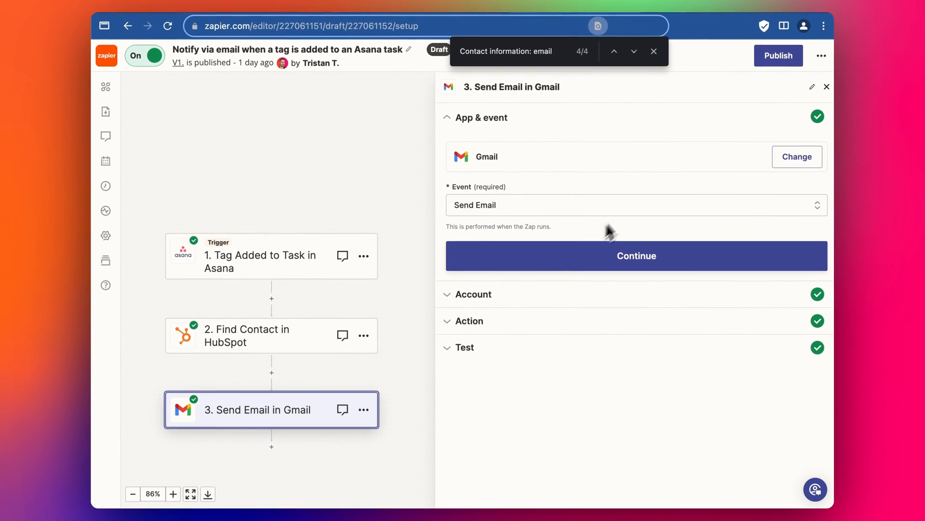
# Insert the HubSpot First Name field after 'Hello' in the email body.
pyautogui.click(635, 255)
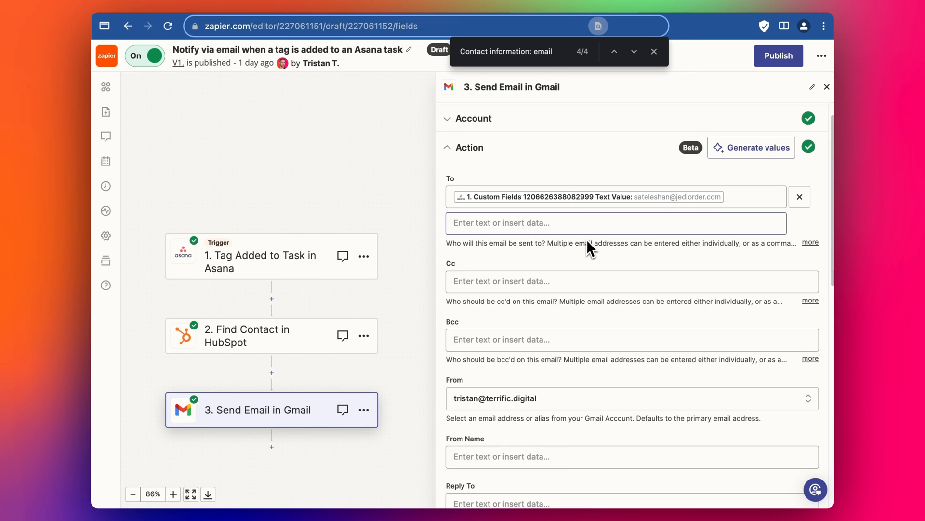
pyautogui.scroll(-3)
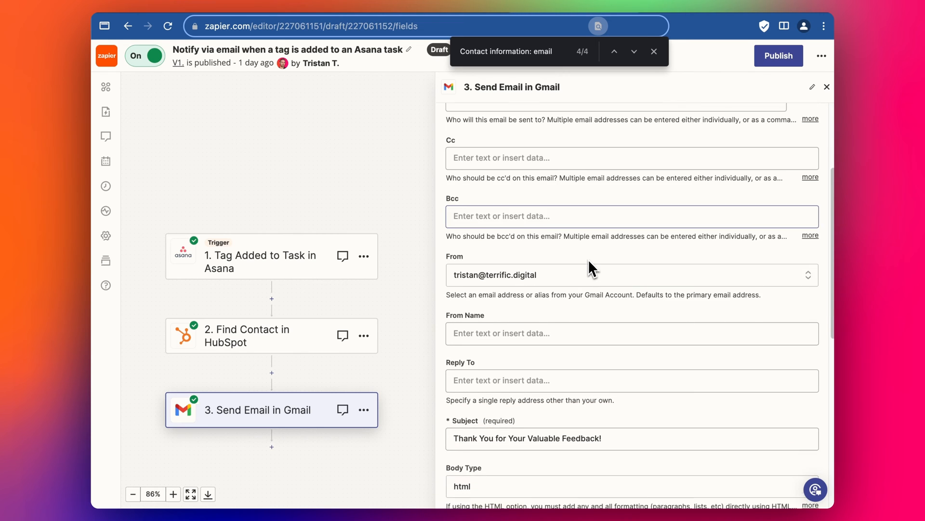
pyautogui.scroll(-3)
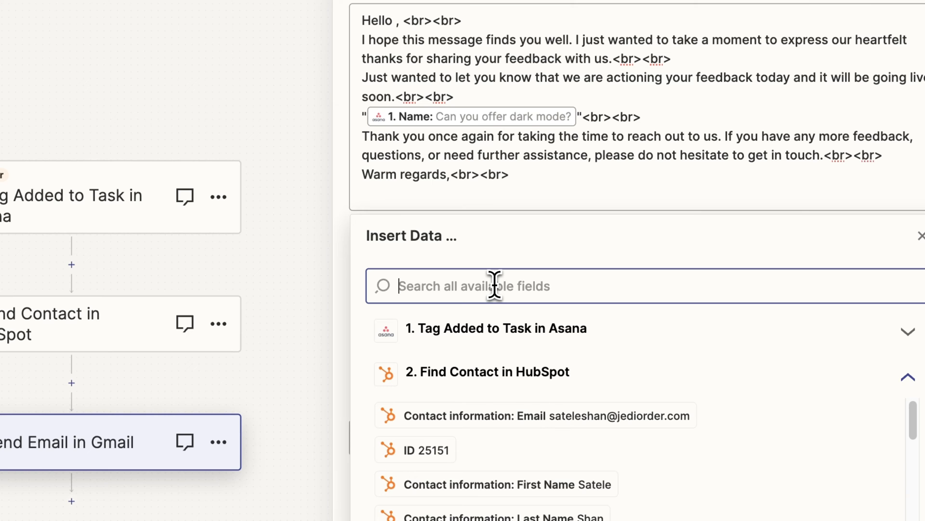
pyautogui.write('first n')
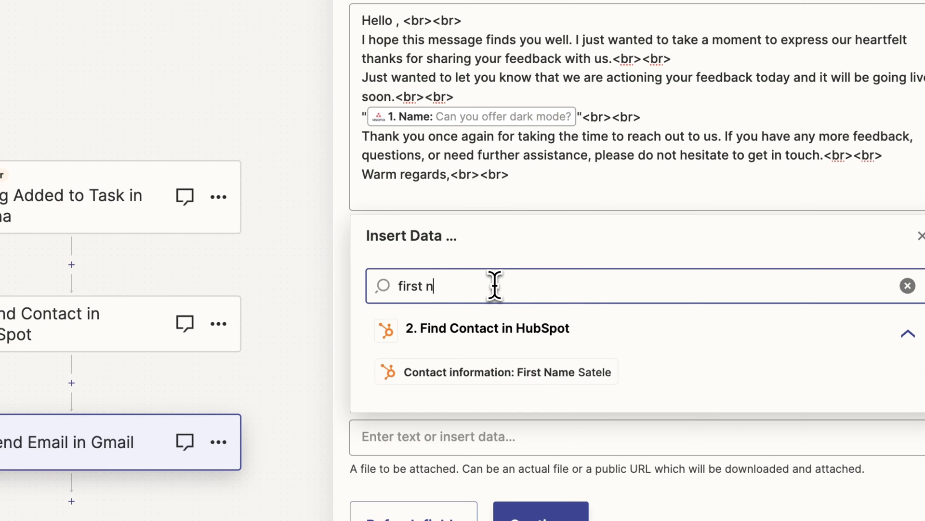
pyautogui.click(496, 371)
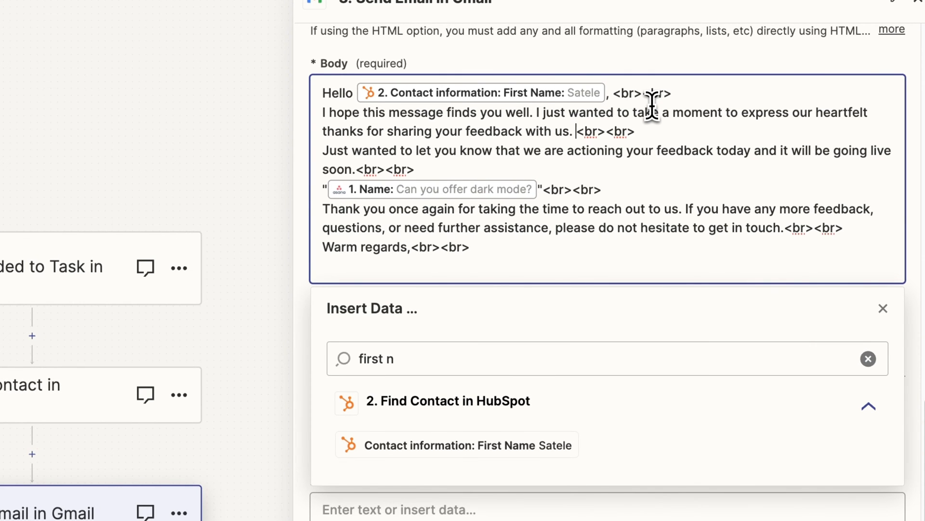
# Add 'How's it all going at' followed by Company Name and '?'.
pyautogui.write("How'a")
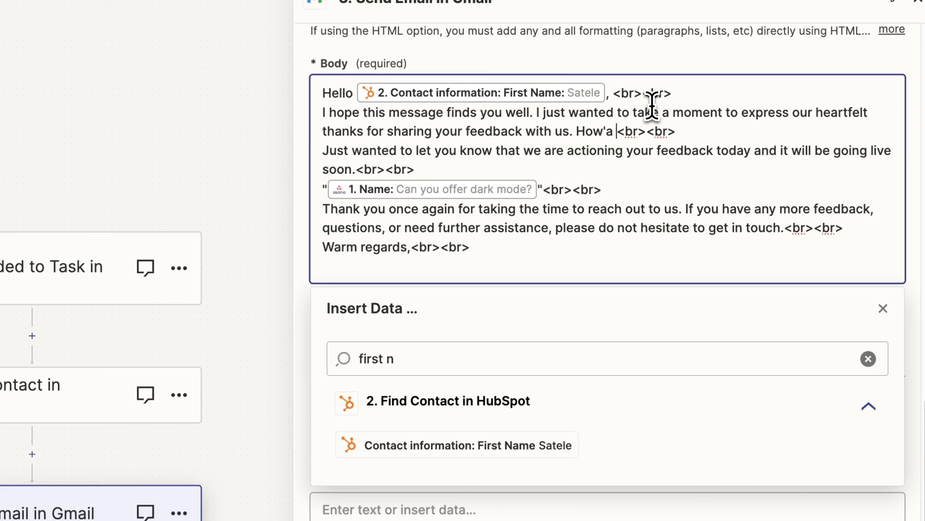
pyautogui.write('s')
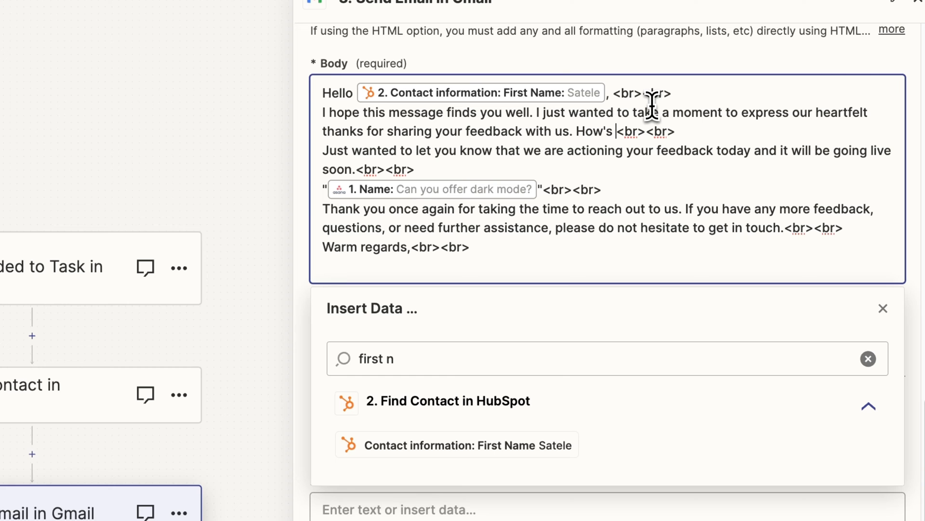
pyautogui.write('it all going at')
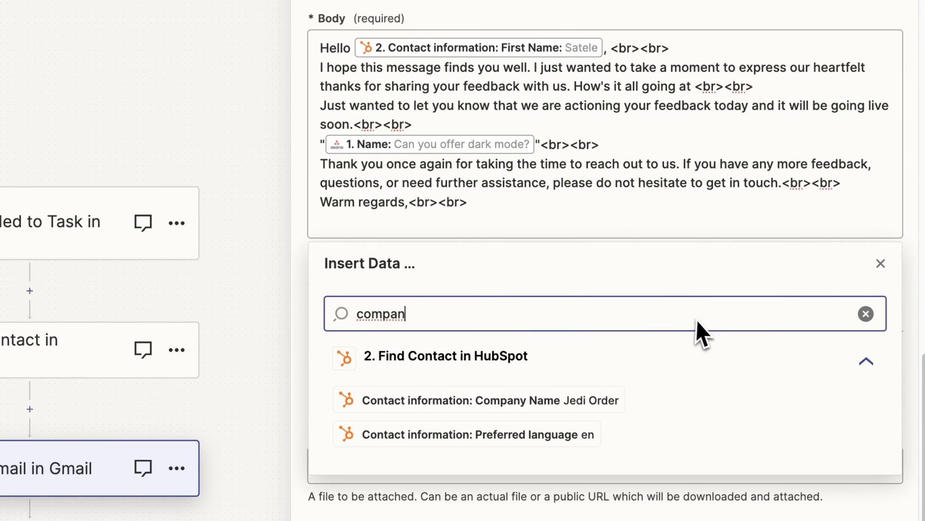
pyautogui.click(481, 399)
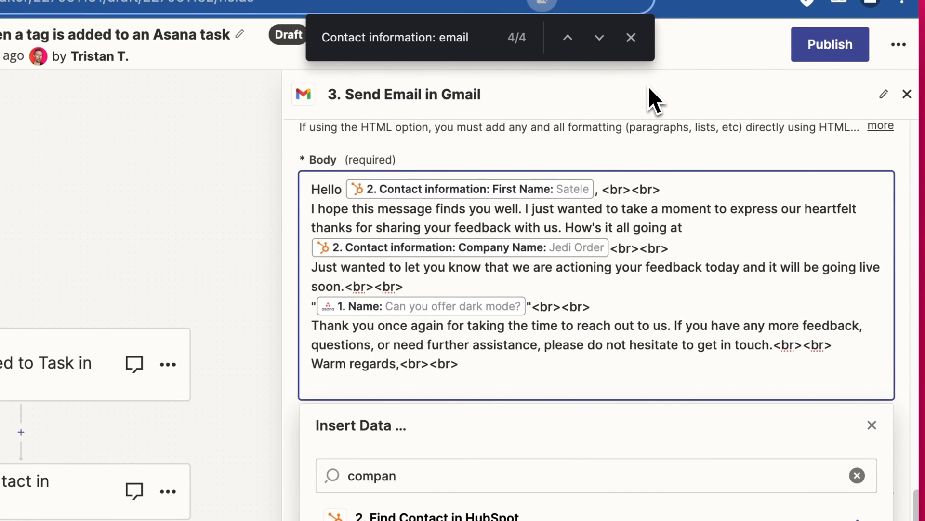
pyautogui.write('?')
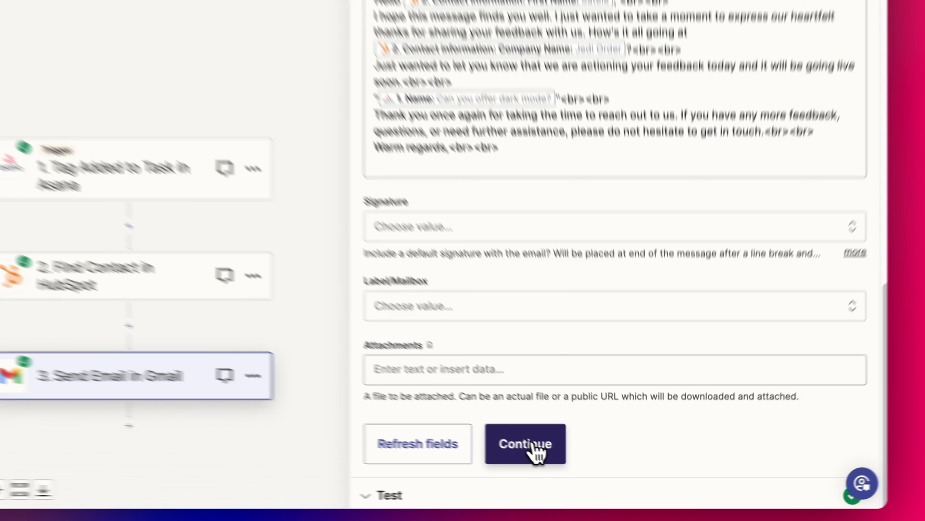
pyautogui.click(524, 444)
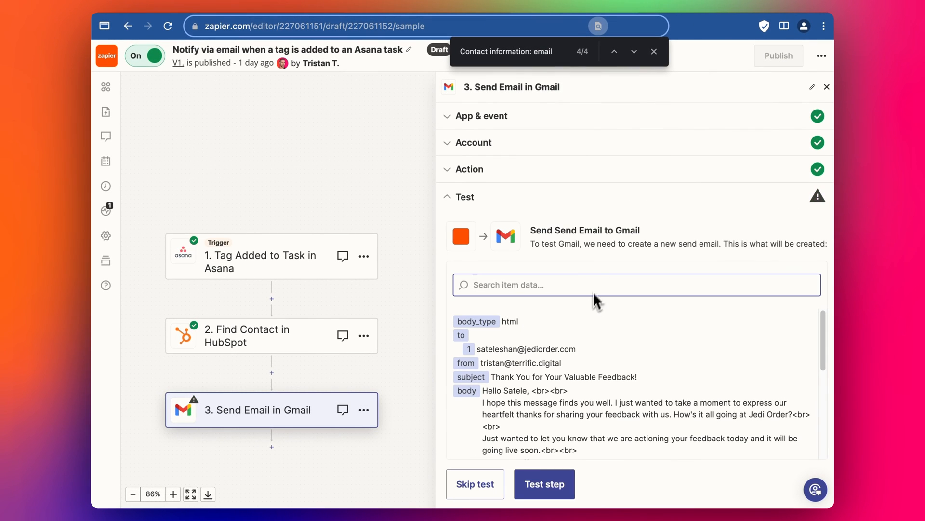
pyautogui.moveTo(592, 217)
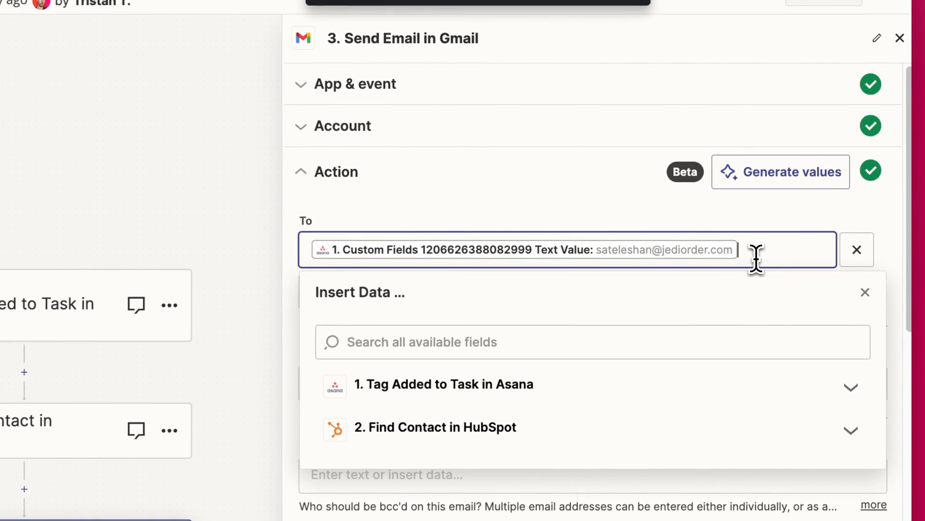
pyautogui.click(857, 250)
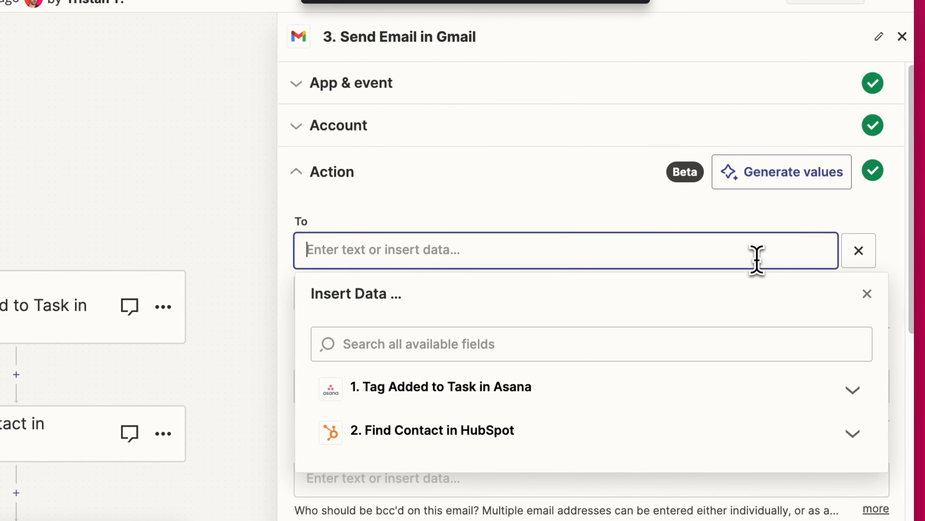
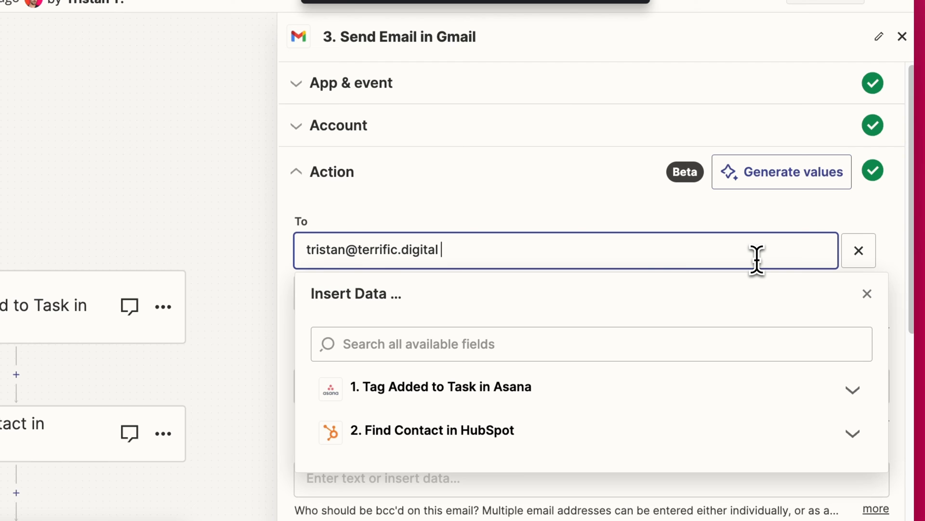
pyautogui.moveTo(750, 257)
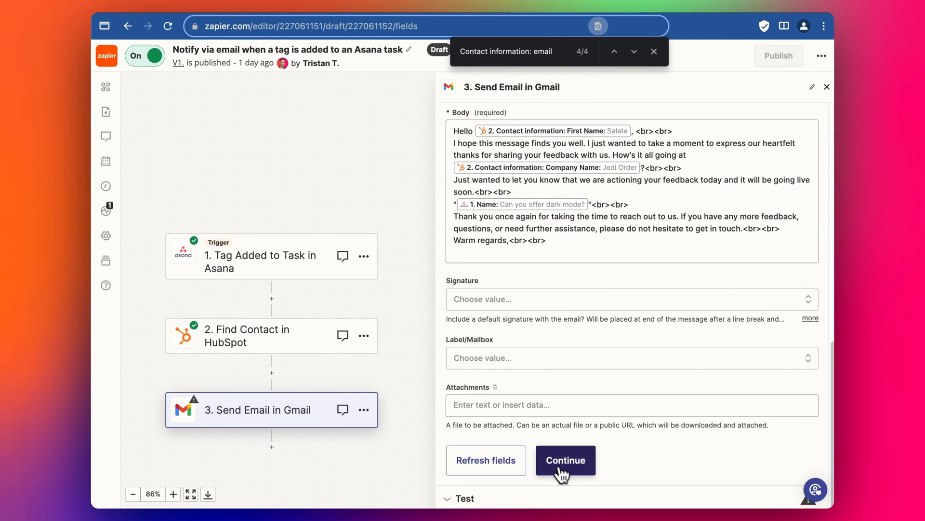
pyautogui.click(564, 459)
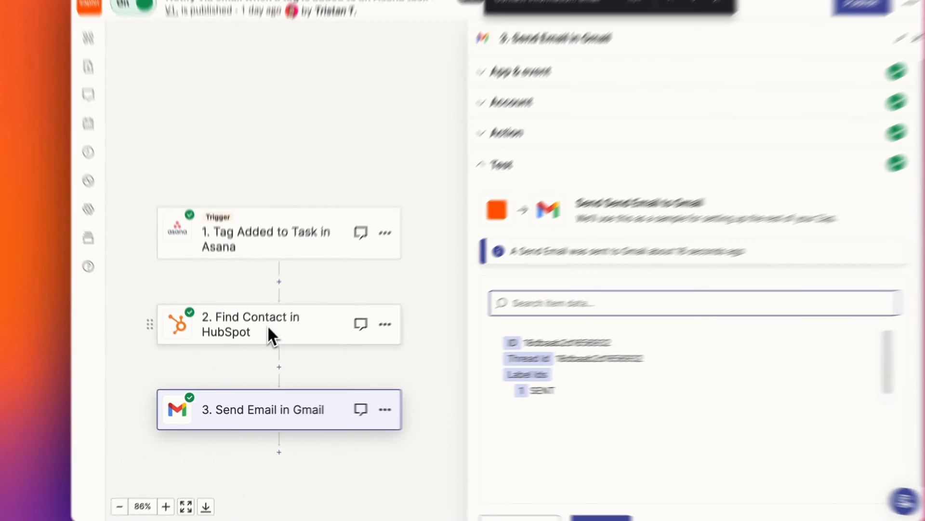
pyautogui.click(266, 324)
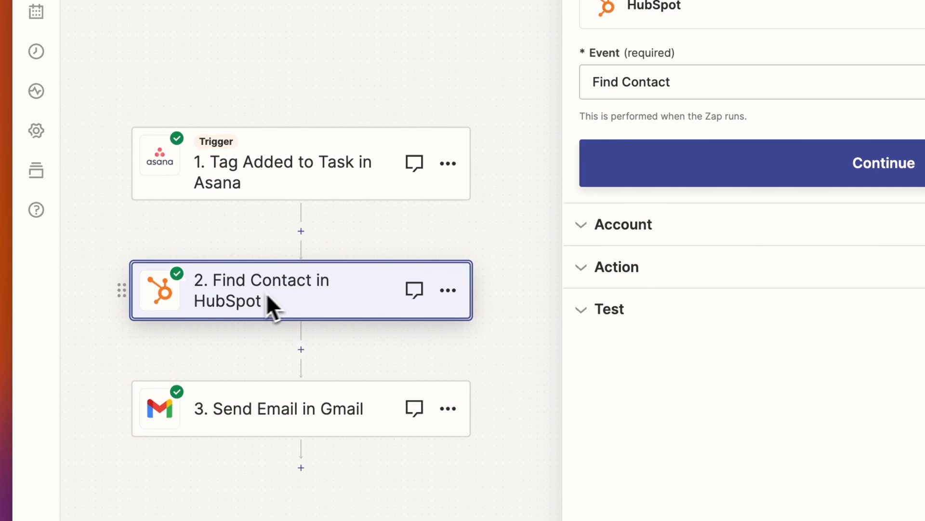
pyautogui.moveTo(288, 304)
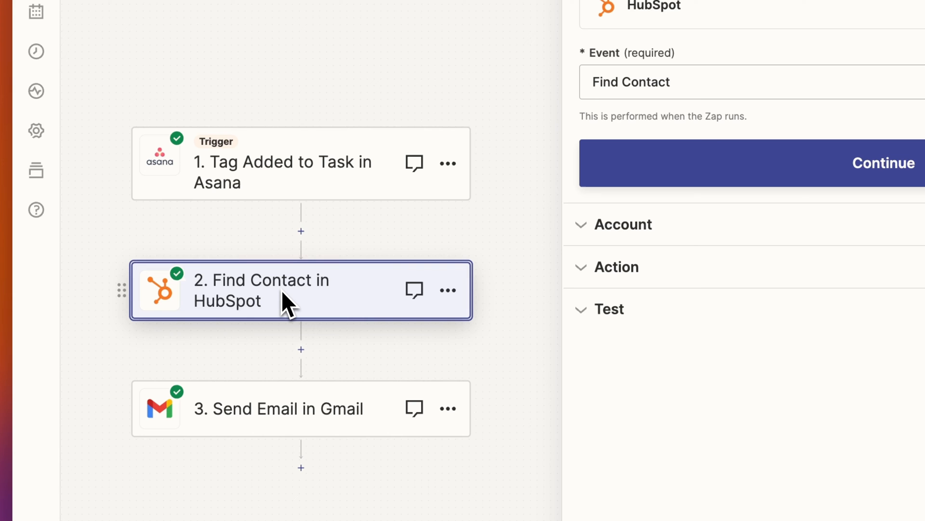
pyautogui.moveTo(287, 313)
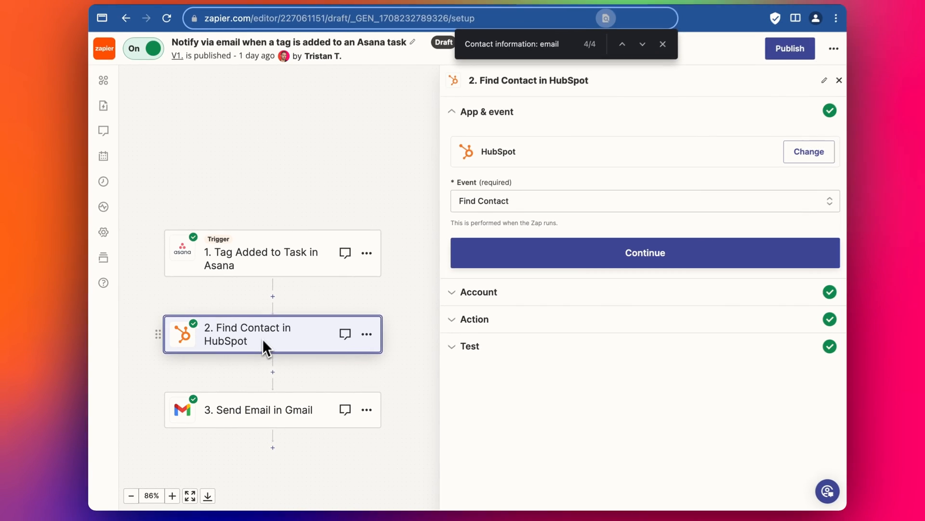
pyautogui.click(260, 260)
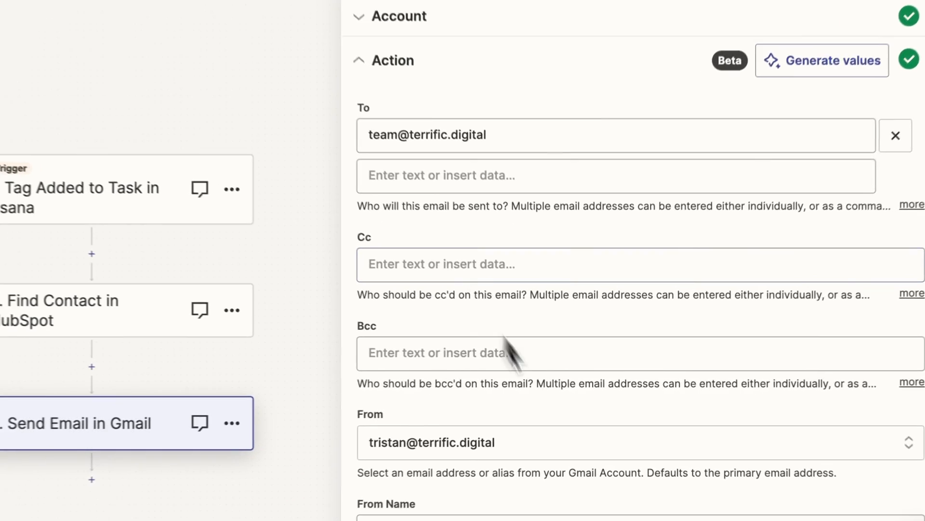
pyautogui.scroll(-3)
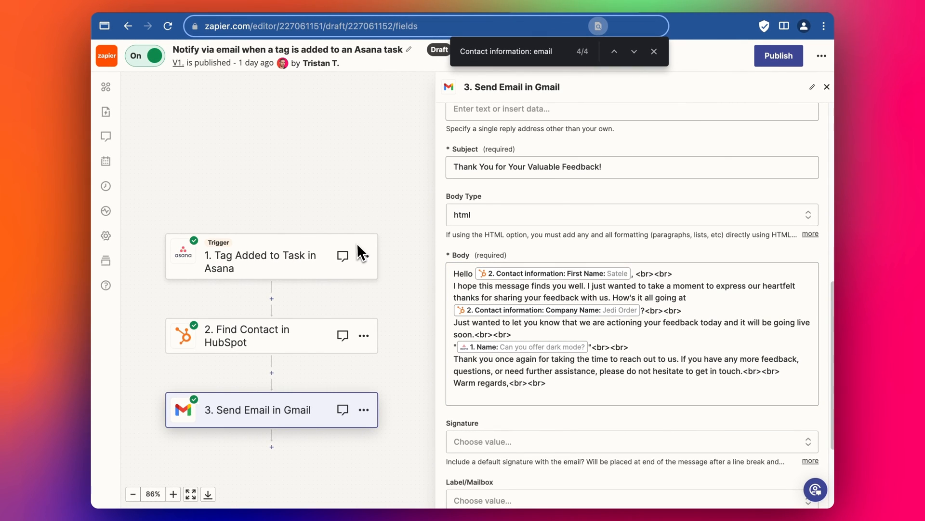
pyautogui.moveTo(361, 226)
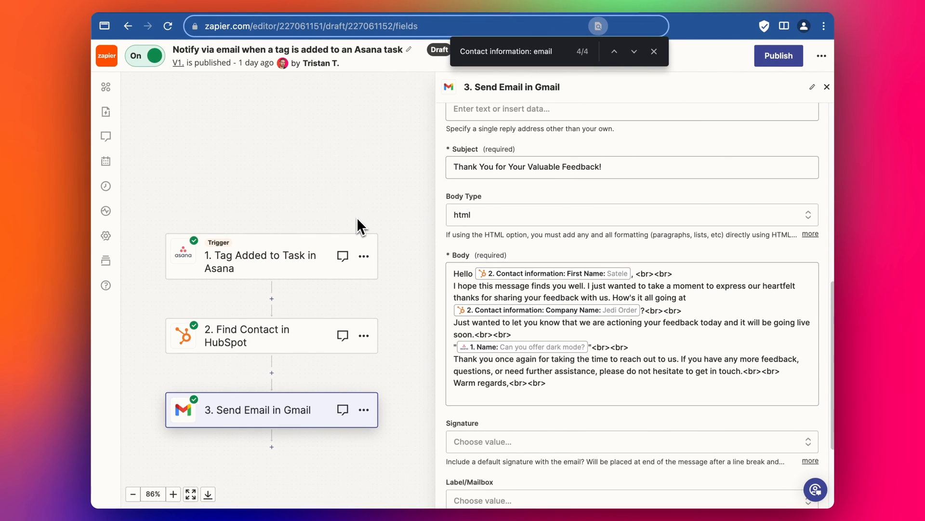